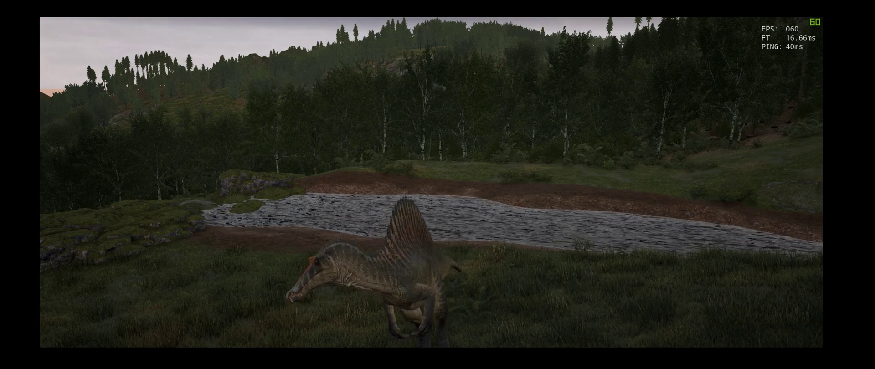
Step: Bring up the in-game pause menu over the dinosaur by the pond
key("Escape")
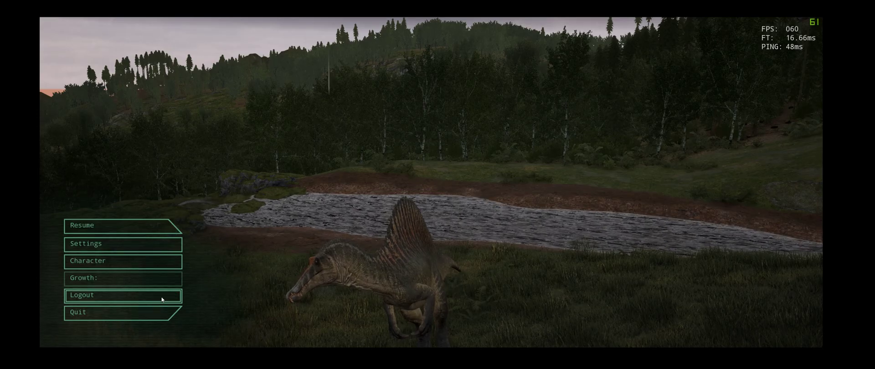
Step: Log out of the server to the main menu and launch the Dino Injection Tool
left_click(123, 295)
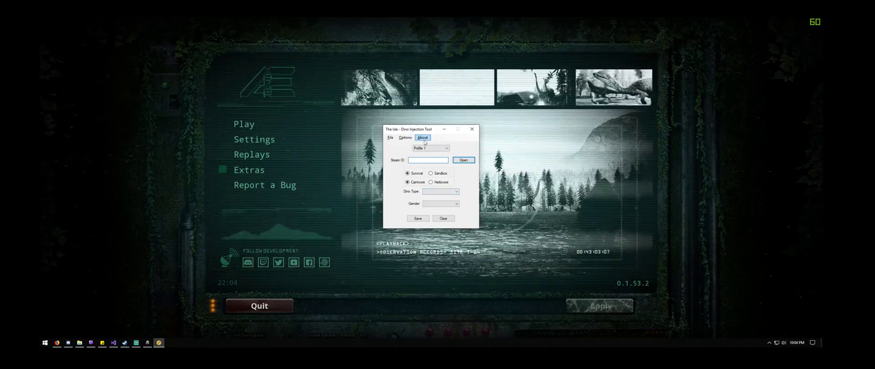
Step: Show Profile 1's FTP connection settings with IP, port, username and password
left_click(405, 138)
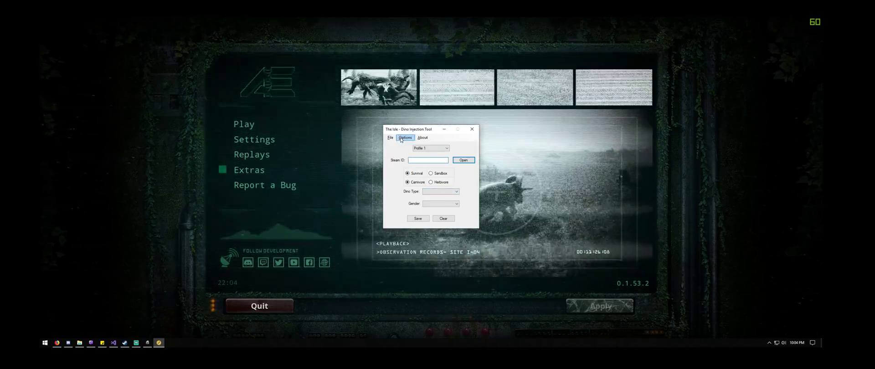
left_click(405, 137)
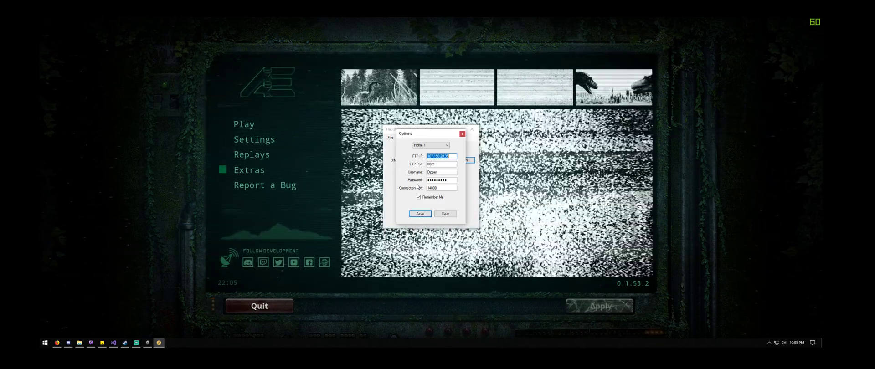
Step: Keep Profile 1 as the connection profile and close the Options dialog
left_click(441, 188)
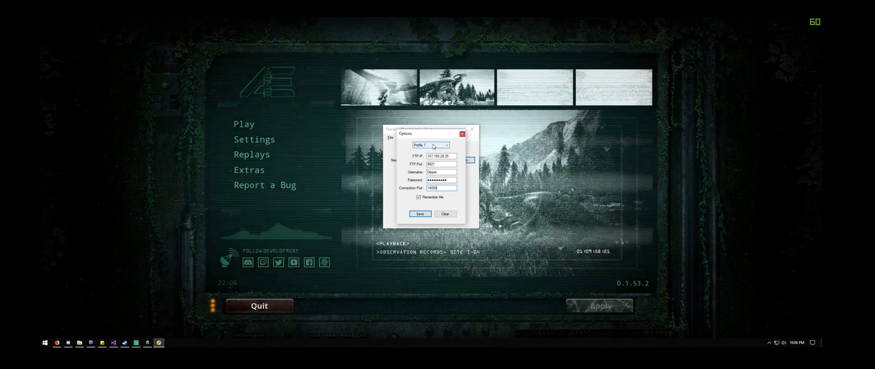
left_click(446, 145)
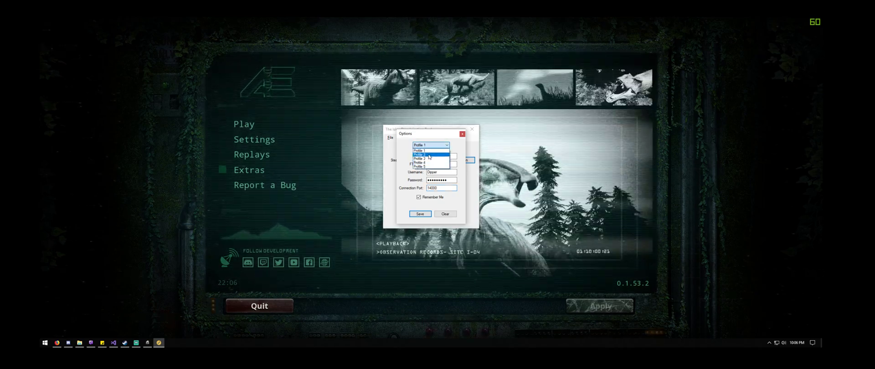
left_click(421, 162)
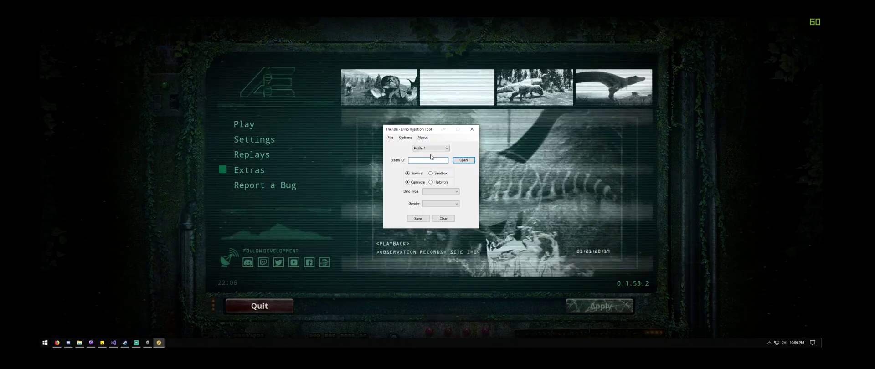
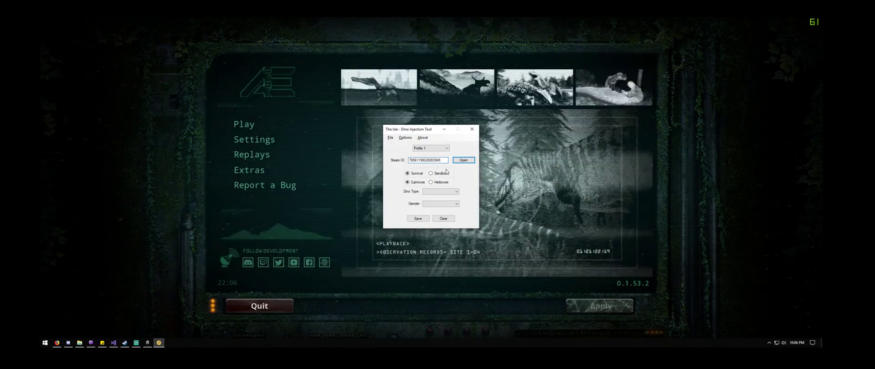
left_click(463, 161)
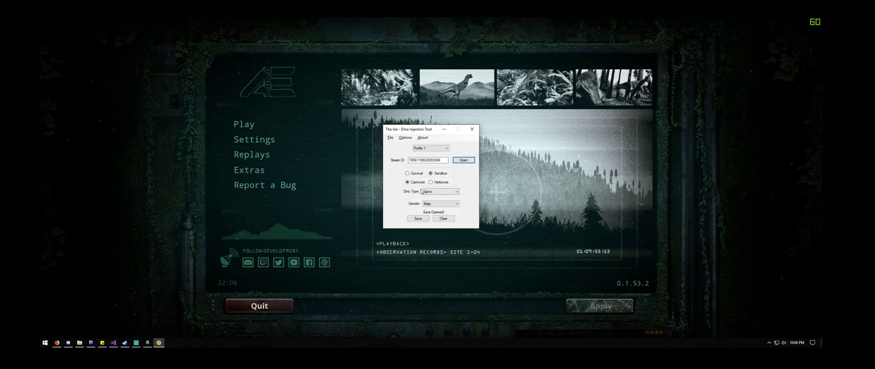
left_click(440, 192)
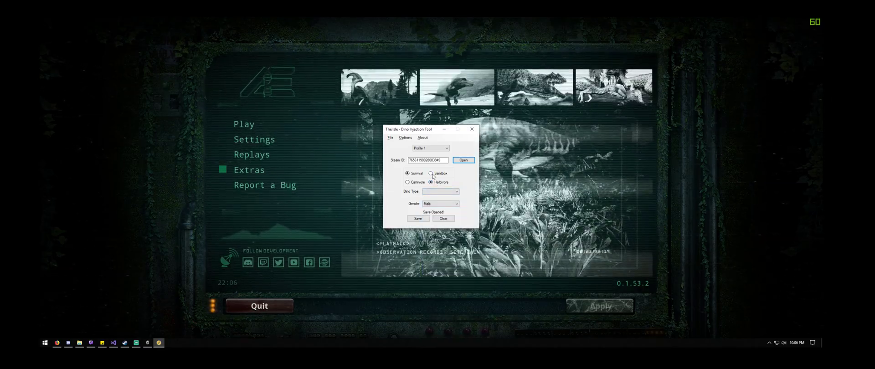
Step: Set the save to Sandbox, Therizinosaurus, Female and write it back to the server
left_click(457, 191)
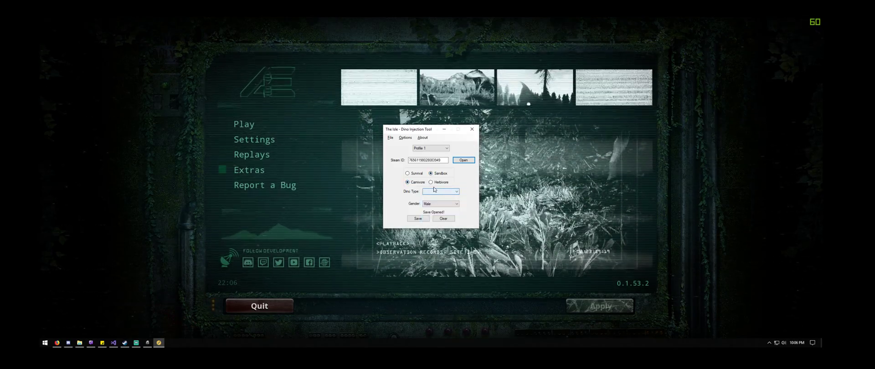
left_click(455, 191)
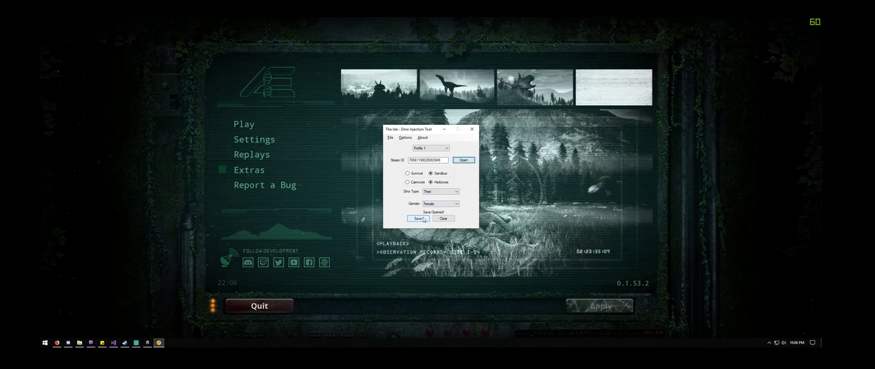
left_click(418, 217)
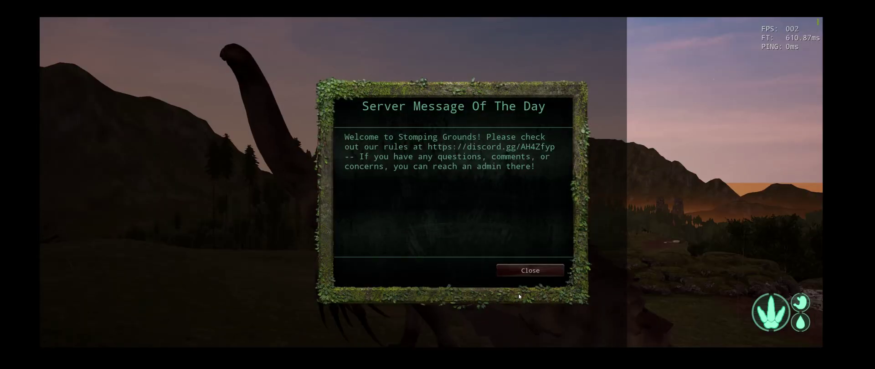
Step: Dismiss the Stomping Grounds message of the day to reveal the Therizinosaurus
left_click(529, 271)
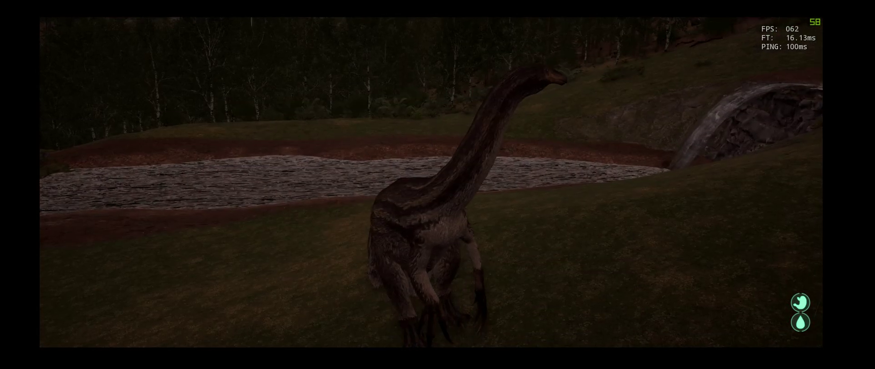